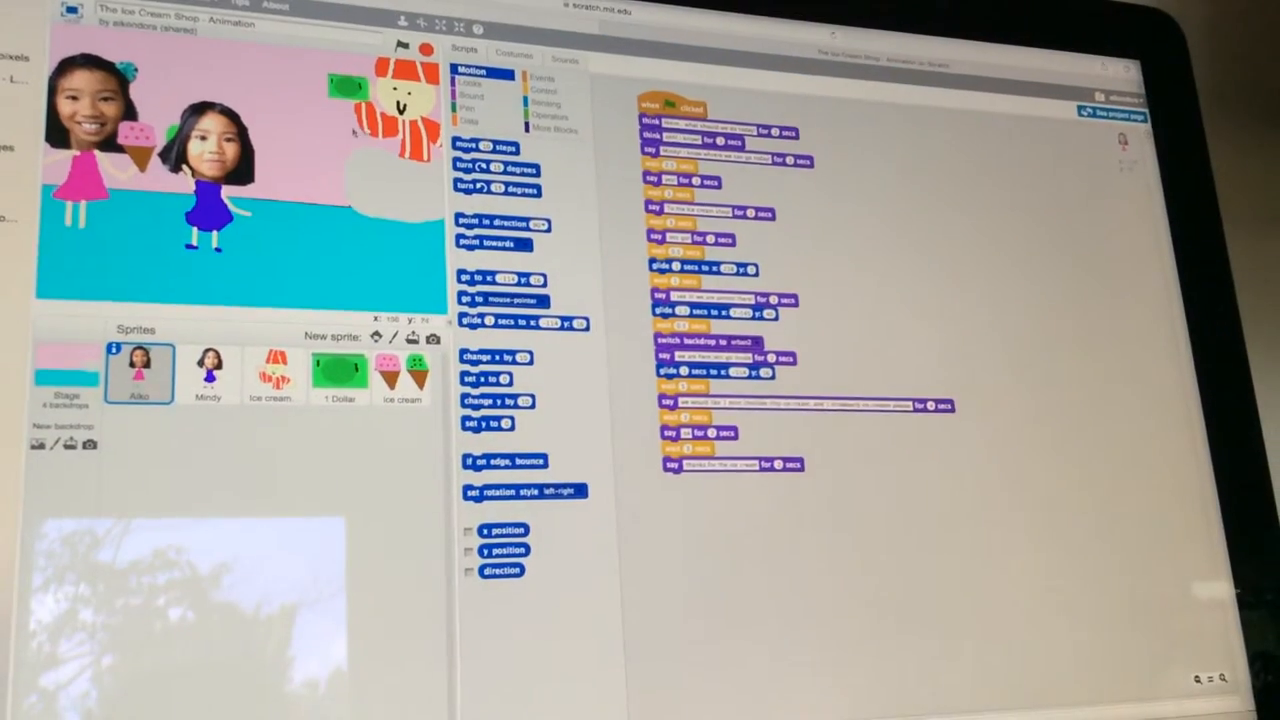
Step: Select the Ice Cream Shop project's Stage and view backdrop1 and its other backdrops
{"action": "left_click", "coordinate": [63, 382]}
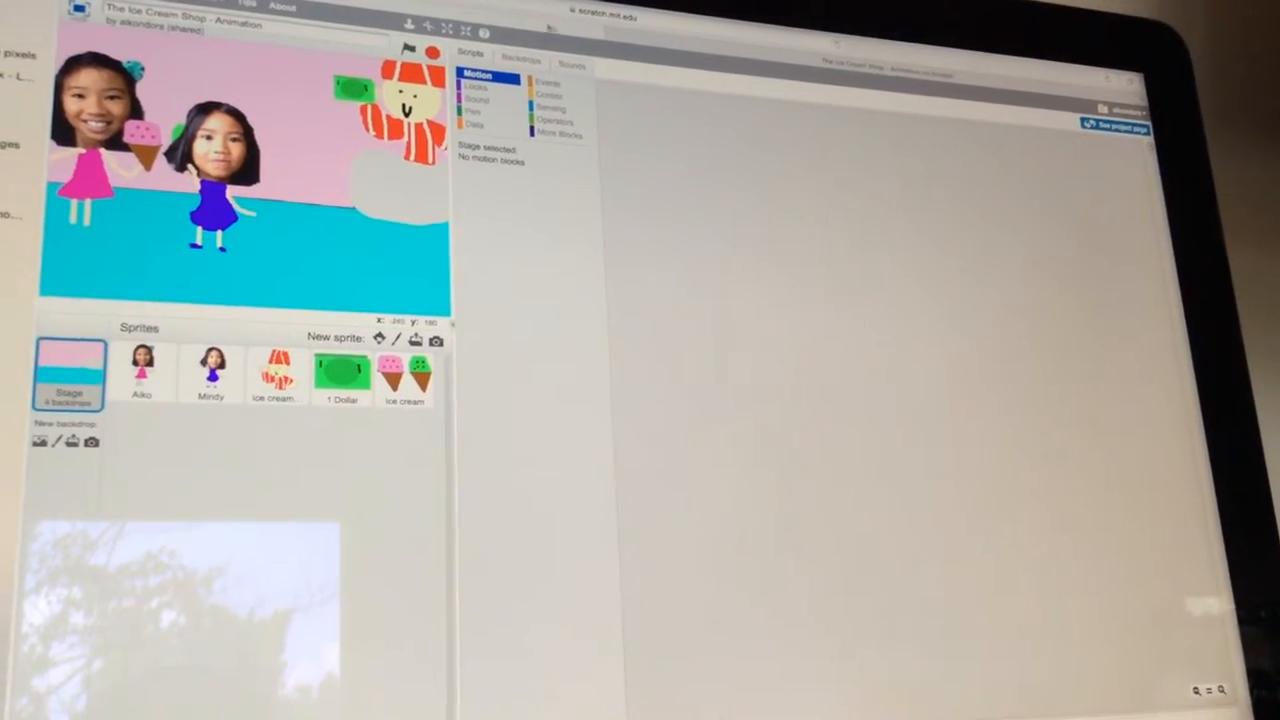
{"action": "left_click", "coordinate": [515, 58]}
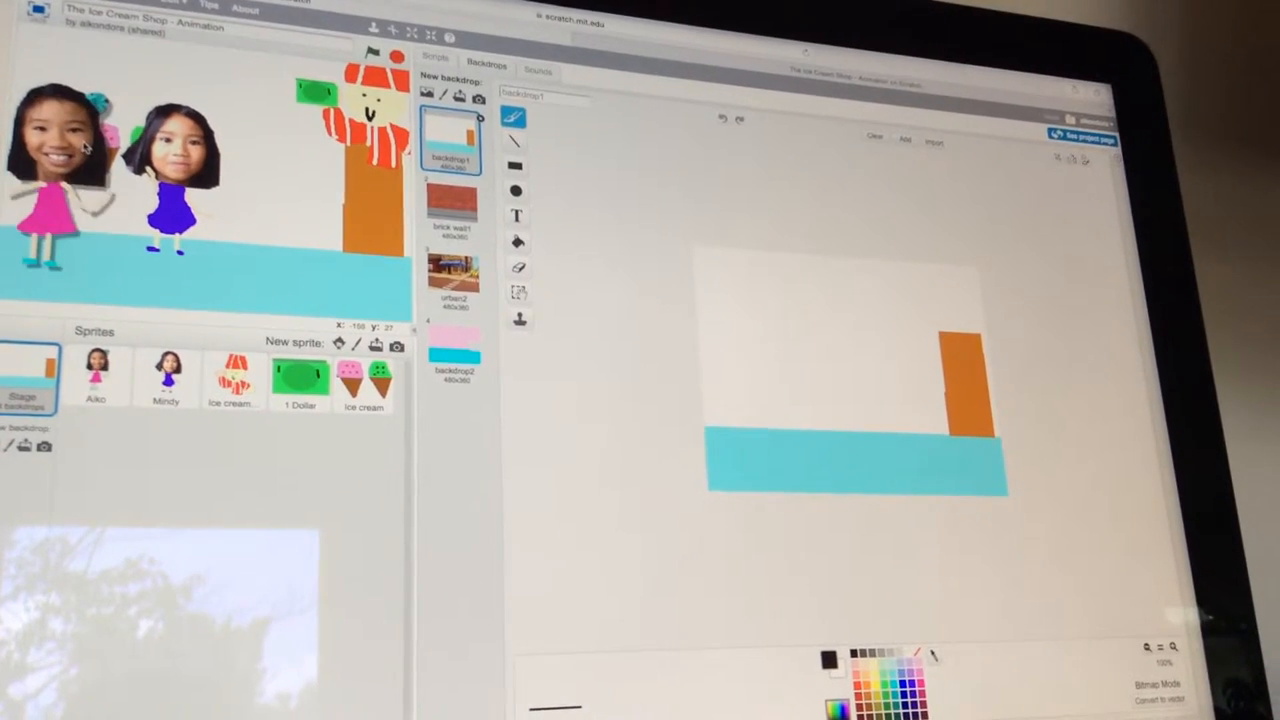
{"action": "left_click", "coordinate": [363, 382]}
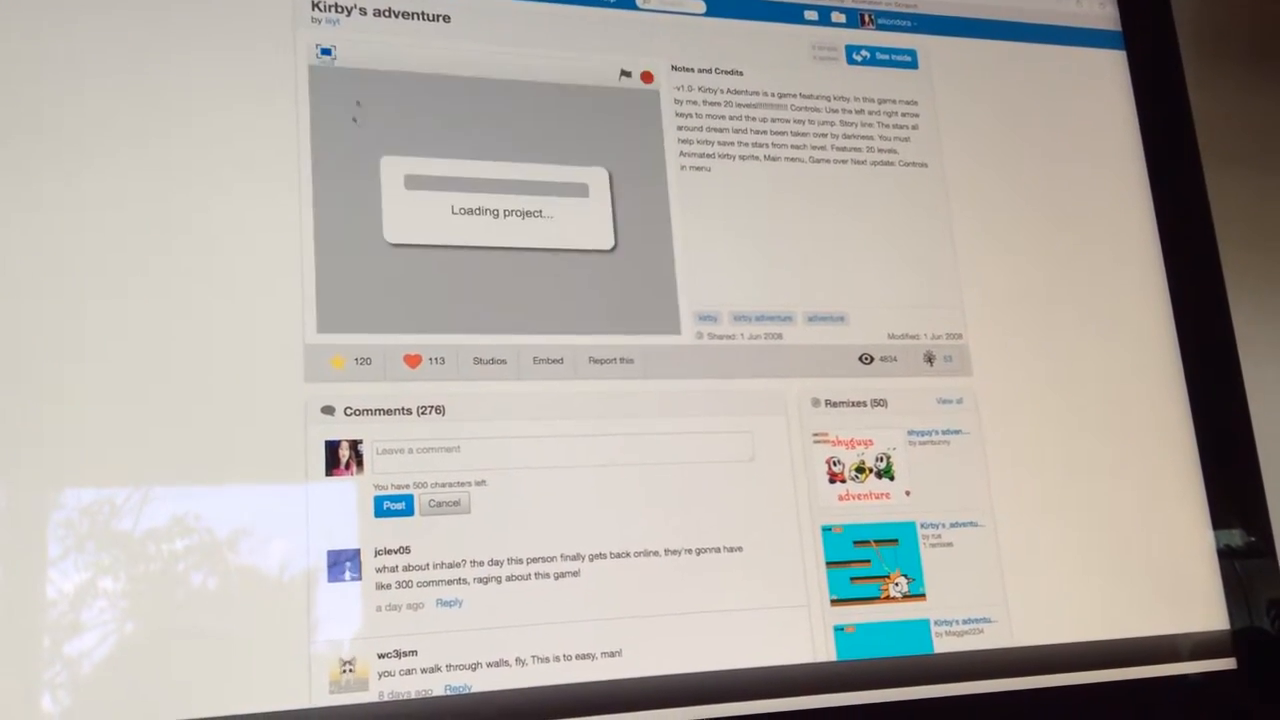
{"action": "scroll", "scroll_direction": "down", "scroll_amount": 3}
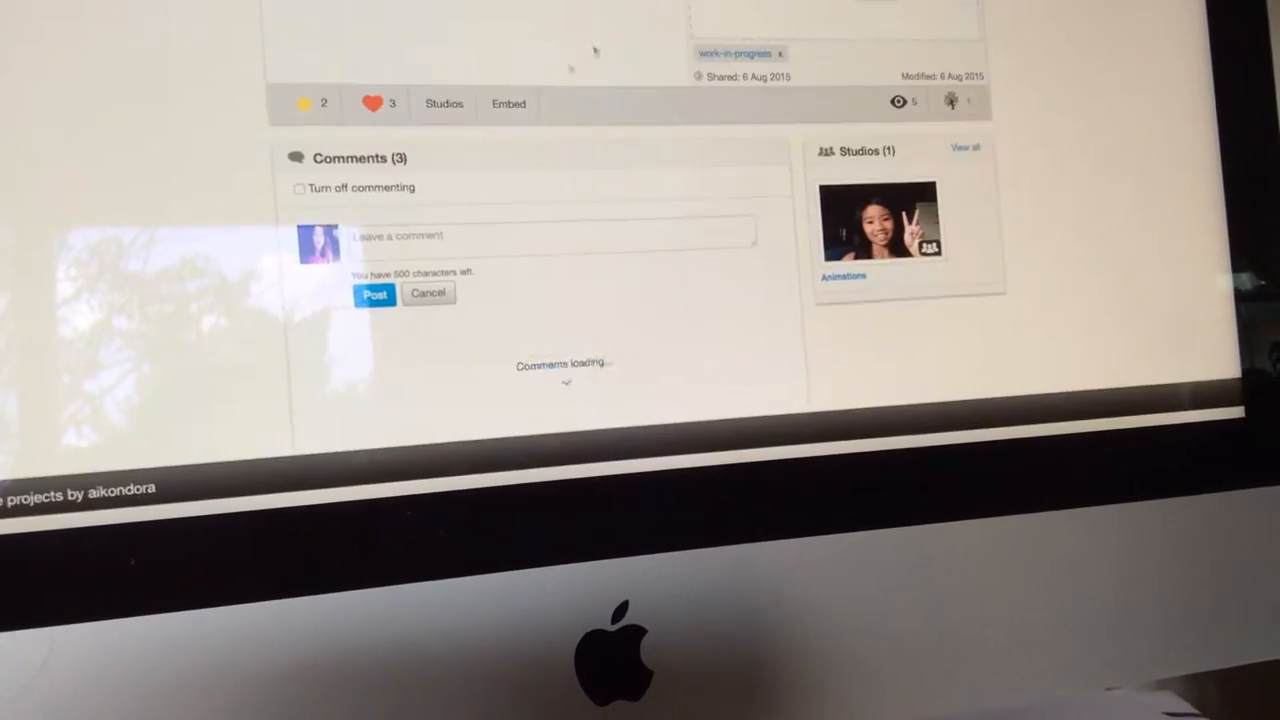
Step: Scroll down the project page toward the Studios section
{"action": "scroll", "scroll_direction": "down", "scroll_amount": 3}
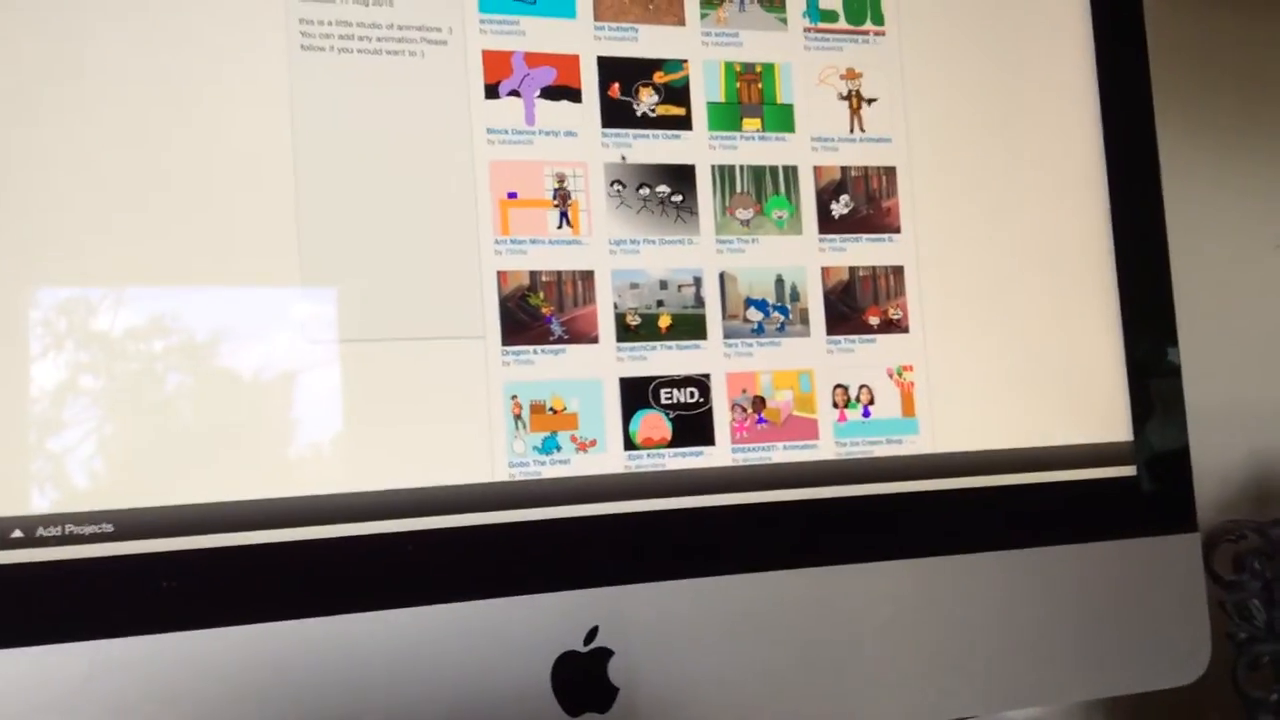
{"action": "scroll", "scroll_direction": "down", "scroll_amount": 3}
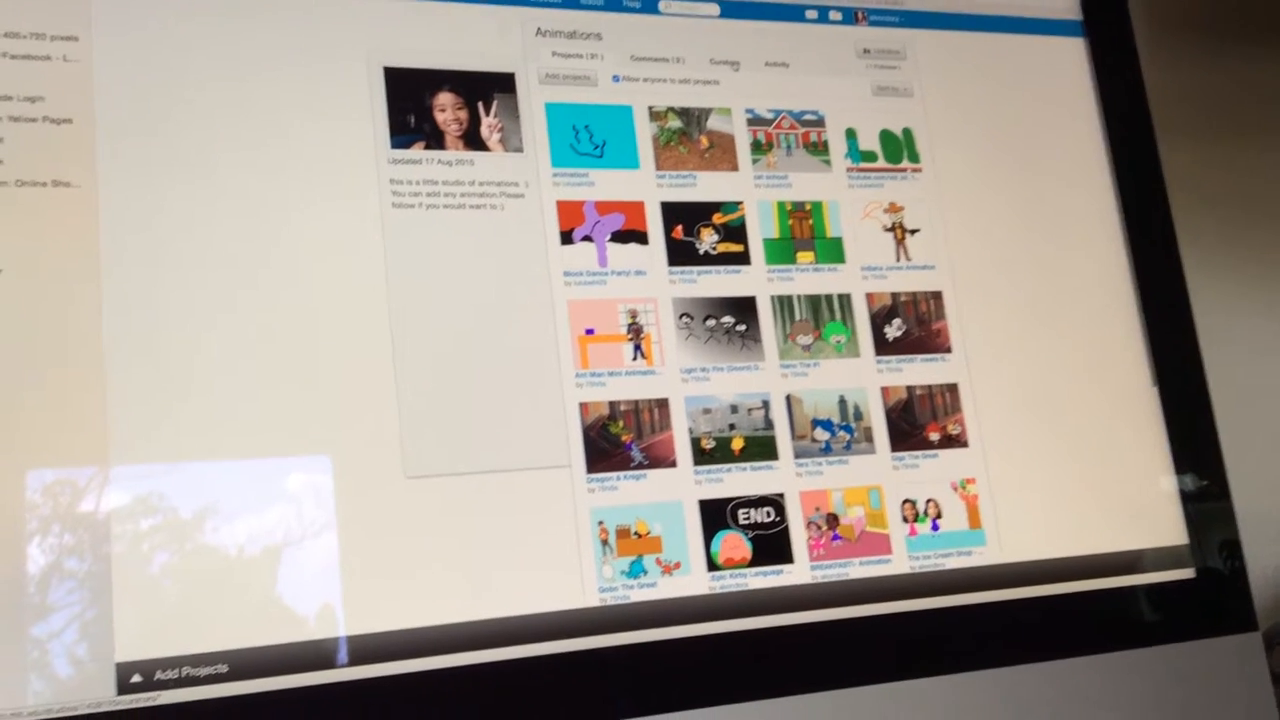
{"action": "left_click", "coordinate": [721, 41]}
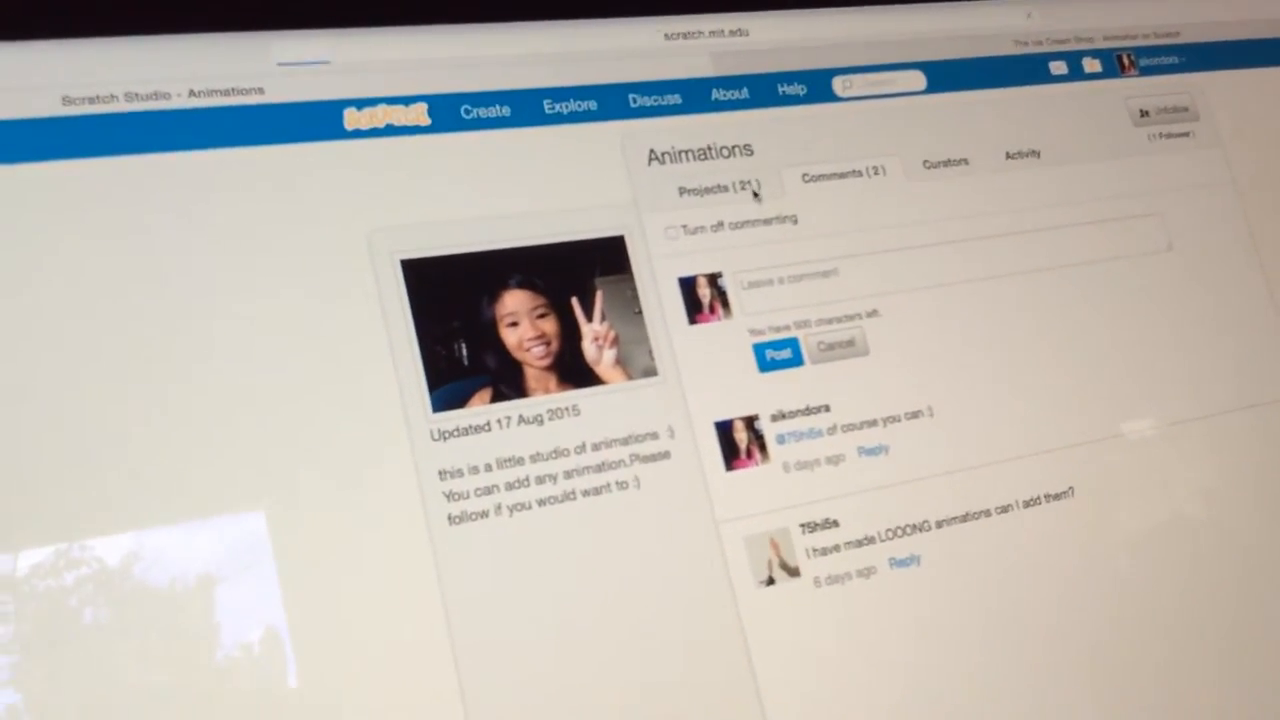
{"action": "left_click", "coordinate": [715, 183]}
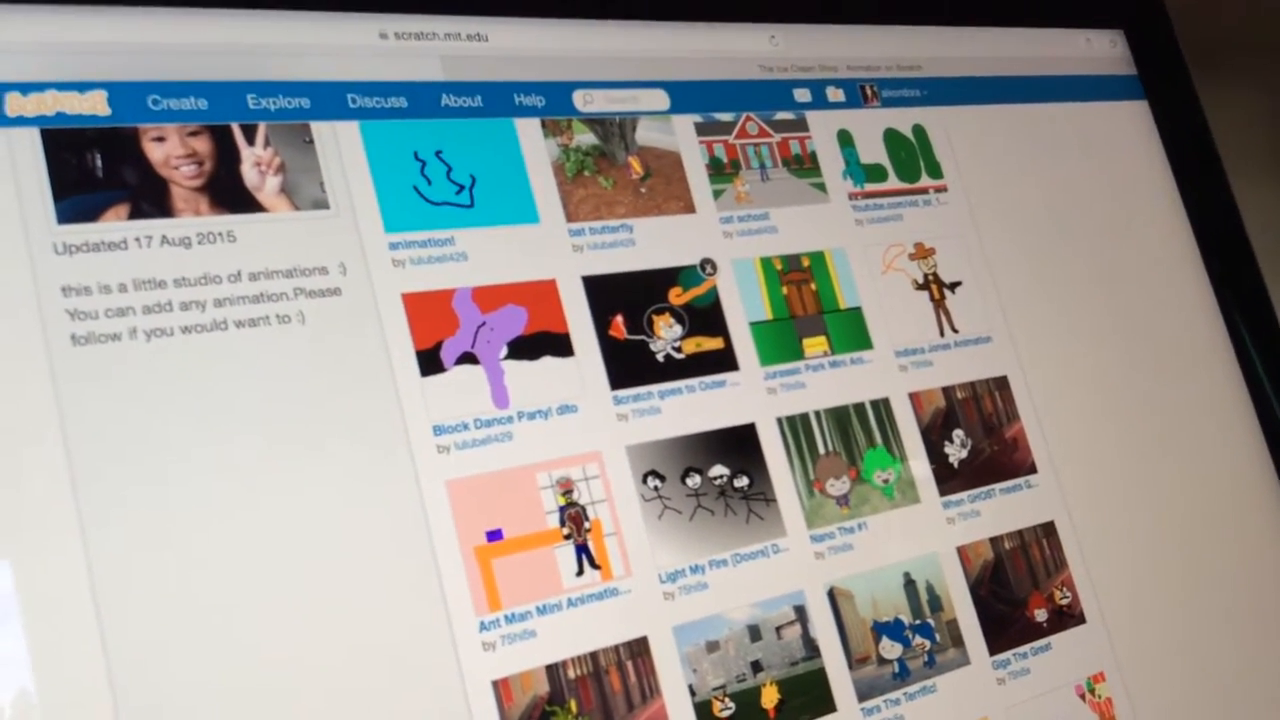
Step: Move from the Animations studio to the Frozen and whatnot studio page
{"action": "left_click", "coordinate": [656, 340]}
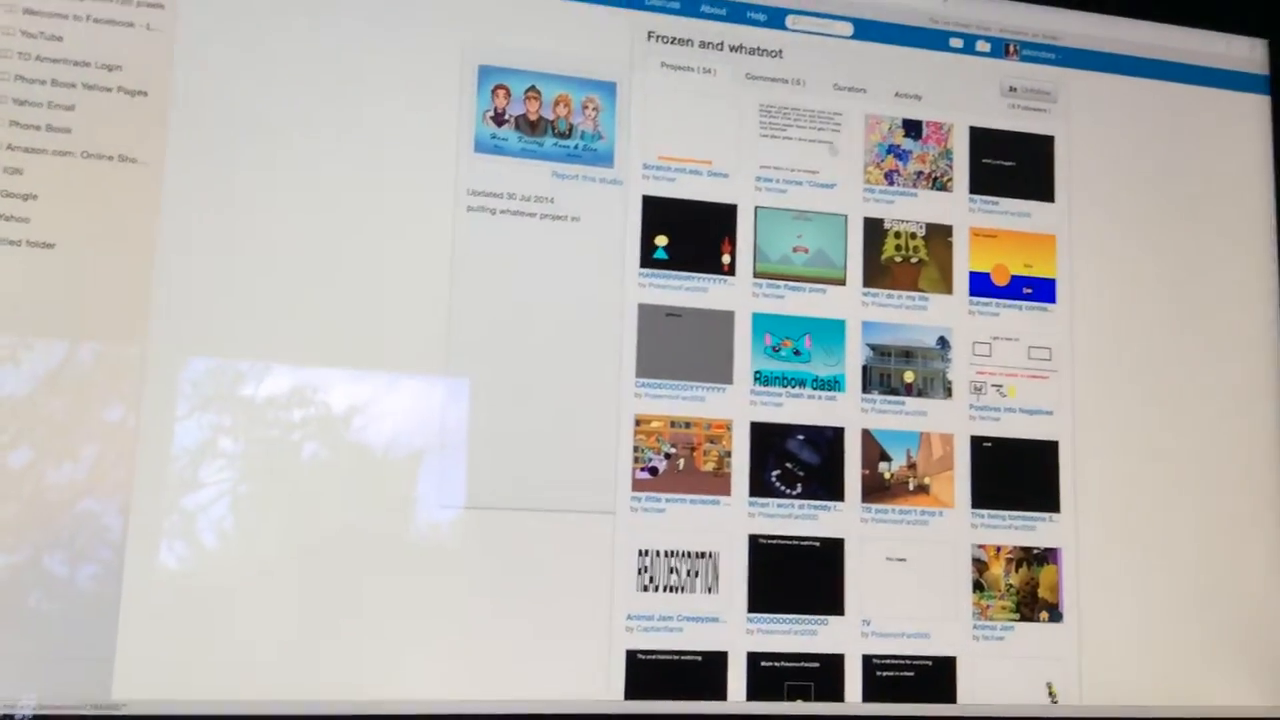
Step: View the Frozen and whatnot studio's curators and comments, then scroll its project grid
{"action": "left_click", "coordinate": [845, 89]}
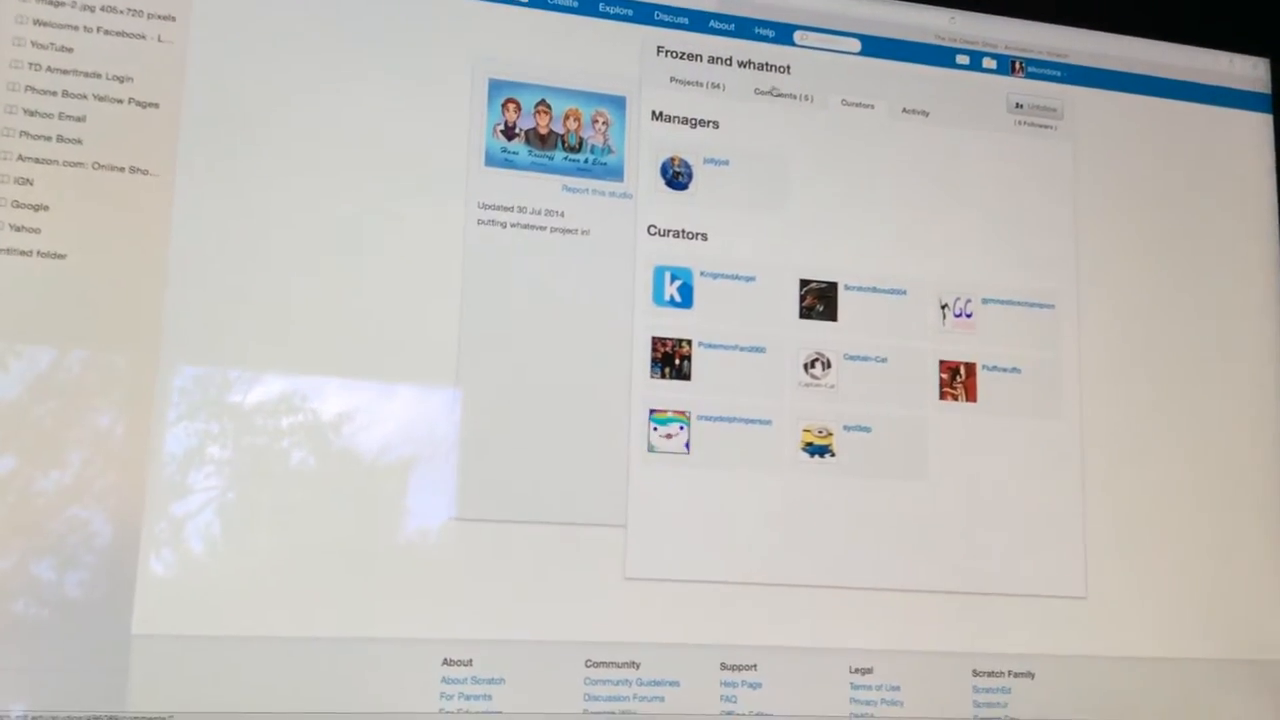
{"action": "left_click", "coordinate": [783, 97]}
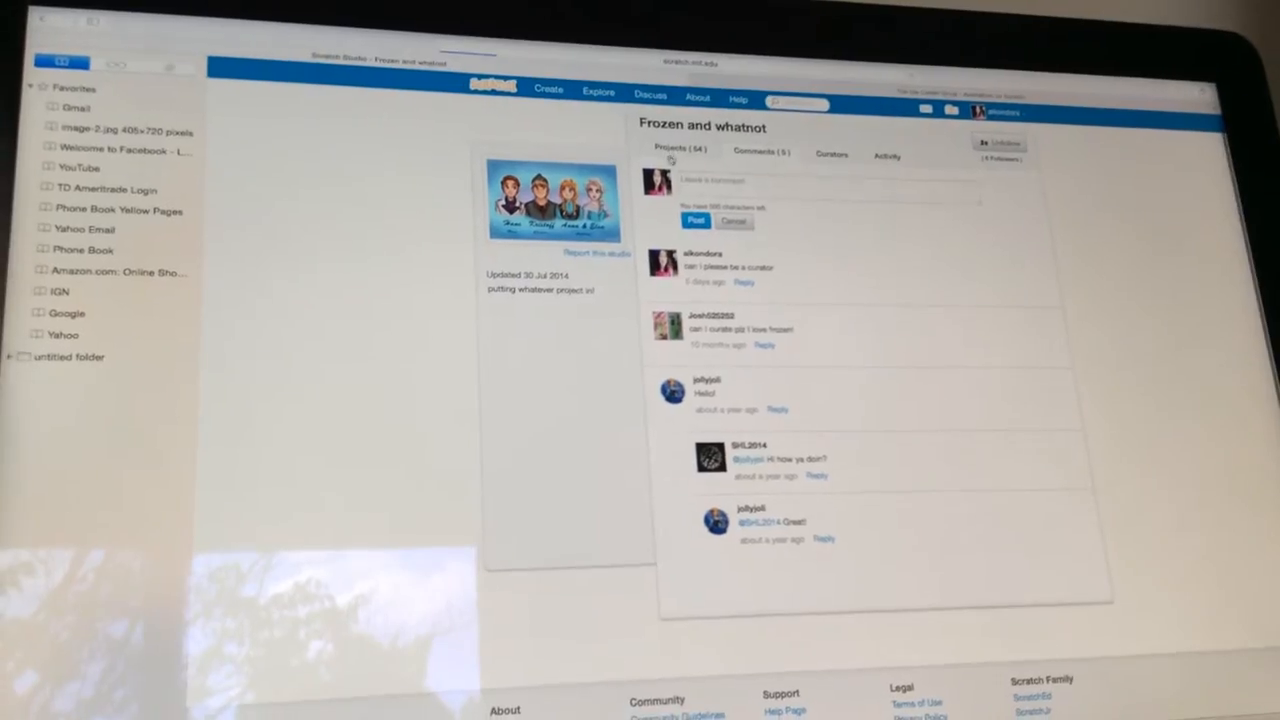
{"action": "left_click", "coordinate": [673, 153]}
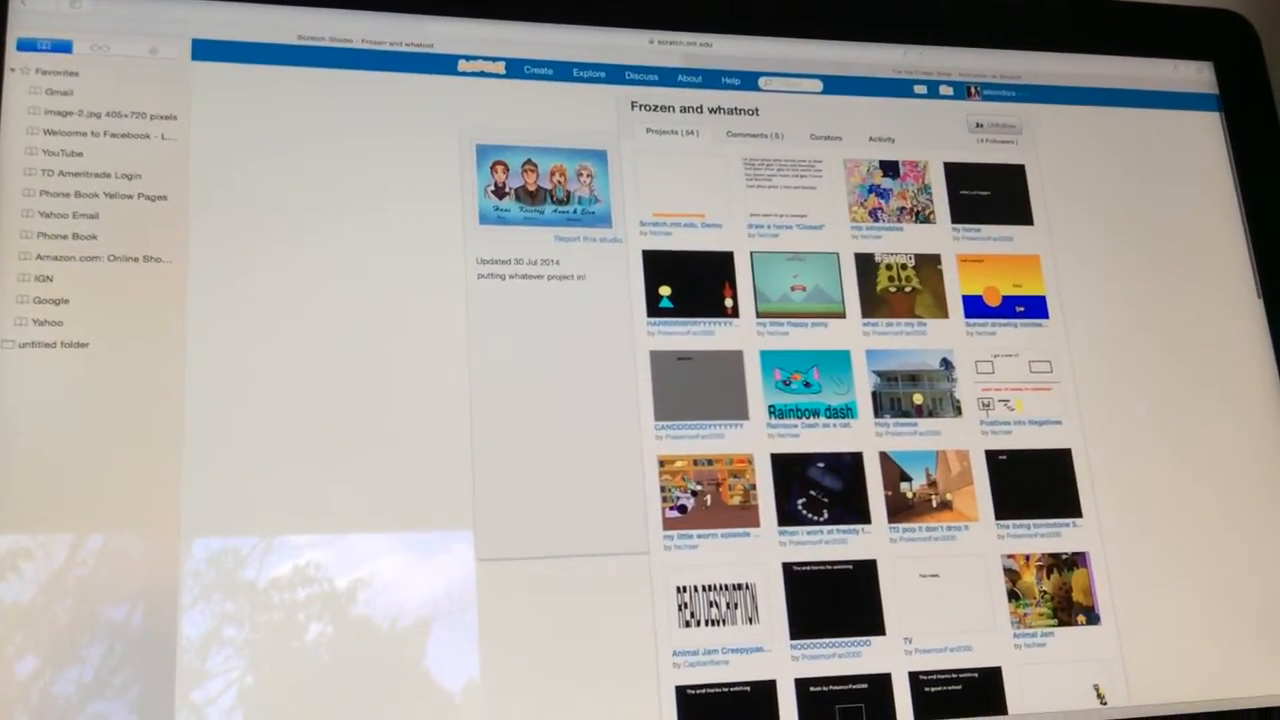
{"action": "scroll", "scroll_direction": "down", "scroll_amount": 3}
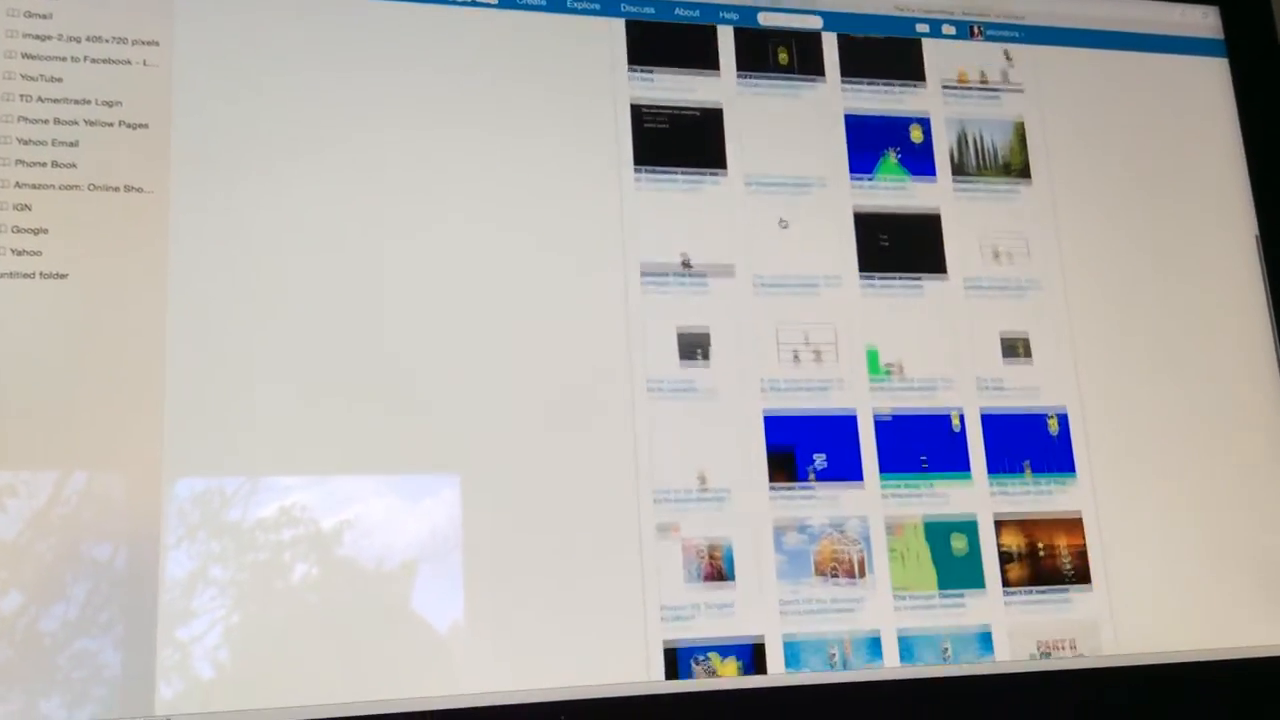
{"action": "scroll", "scroll_direction": "down", "scroll_amount": 3}
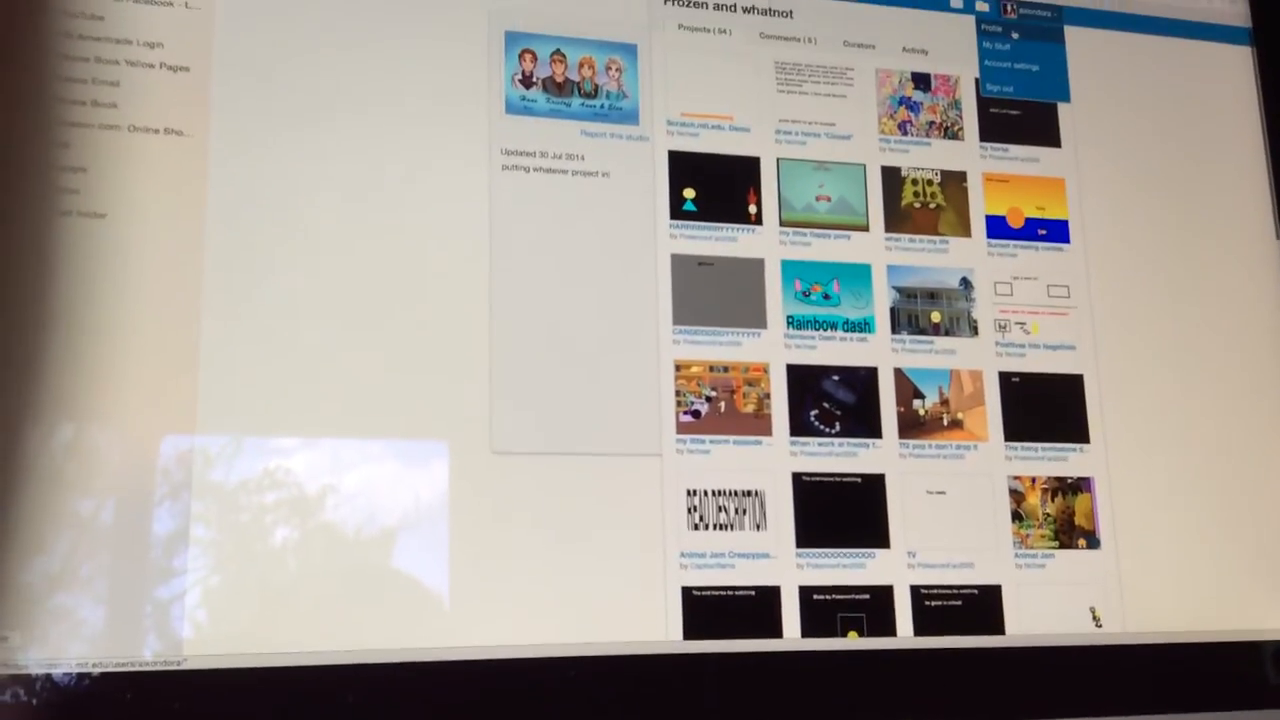
Step: Return to the Scratch home page using the Scratch logo
{"action": "left_click", "coordinate": [1002, 47]}
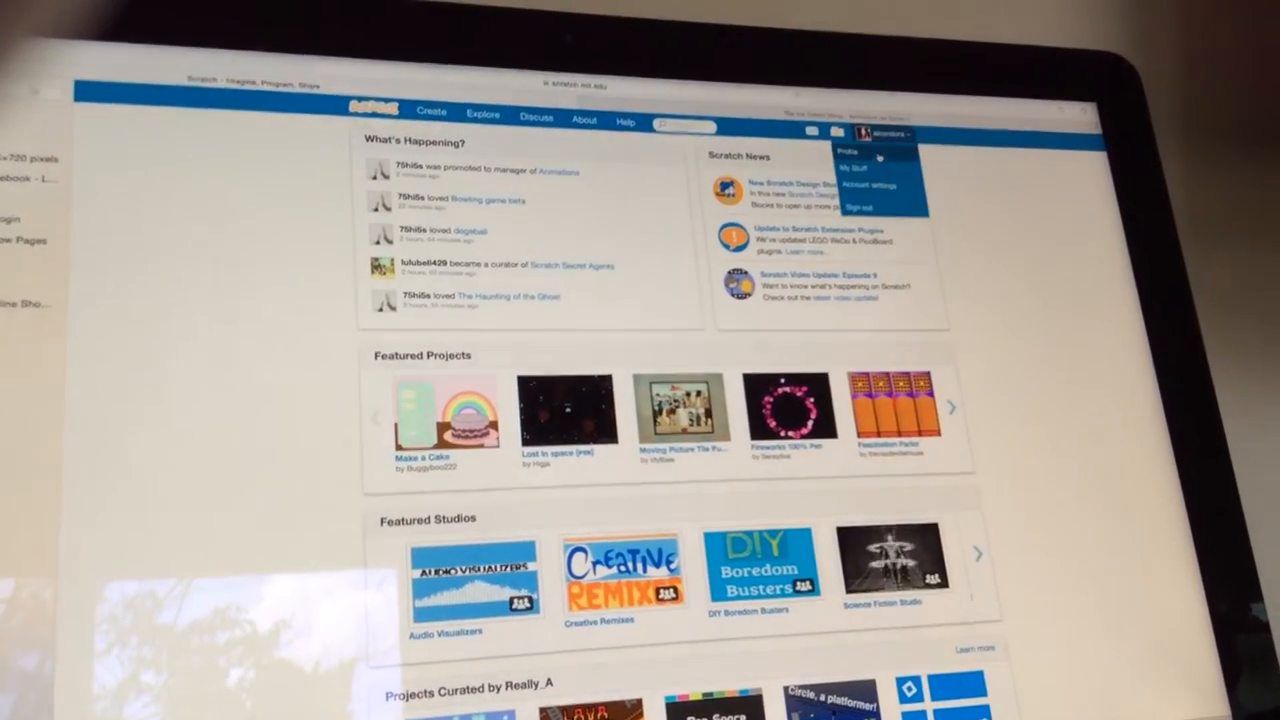
Step: Open My Stuff and scroll through the account's full project list
{"action": "left_click", "coordinate": [860, 166]}
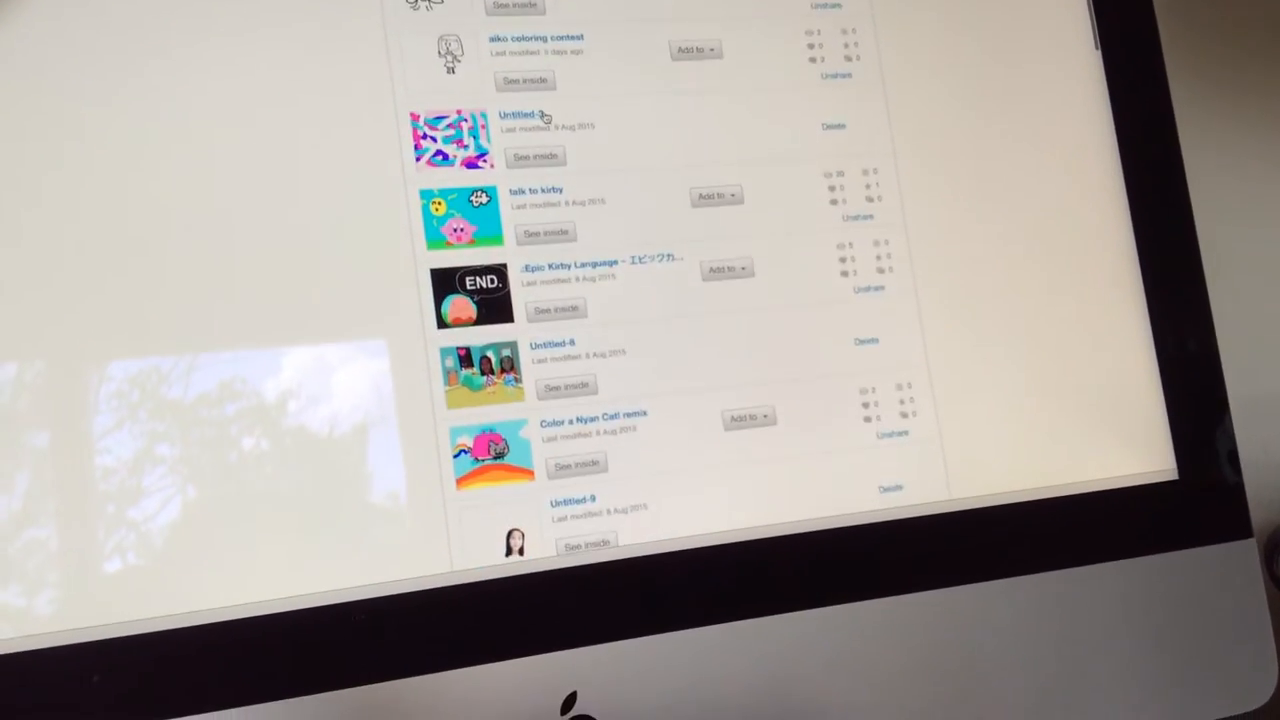
{"action": "scroll", "scroll_direction": "down", "scroll_amount": 3}
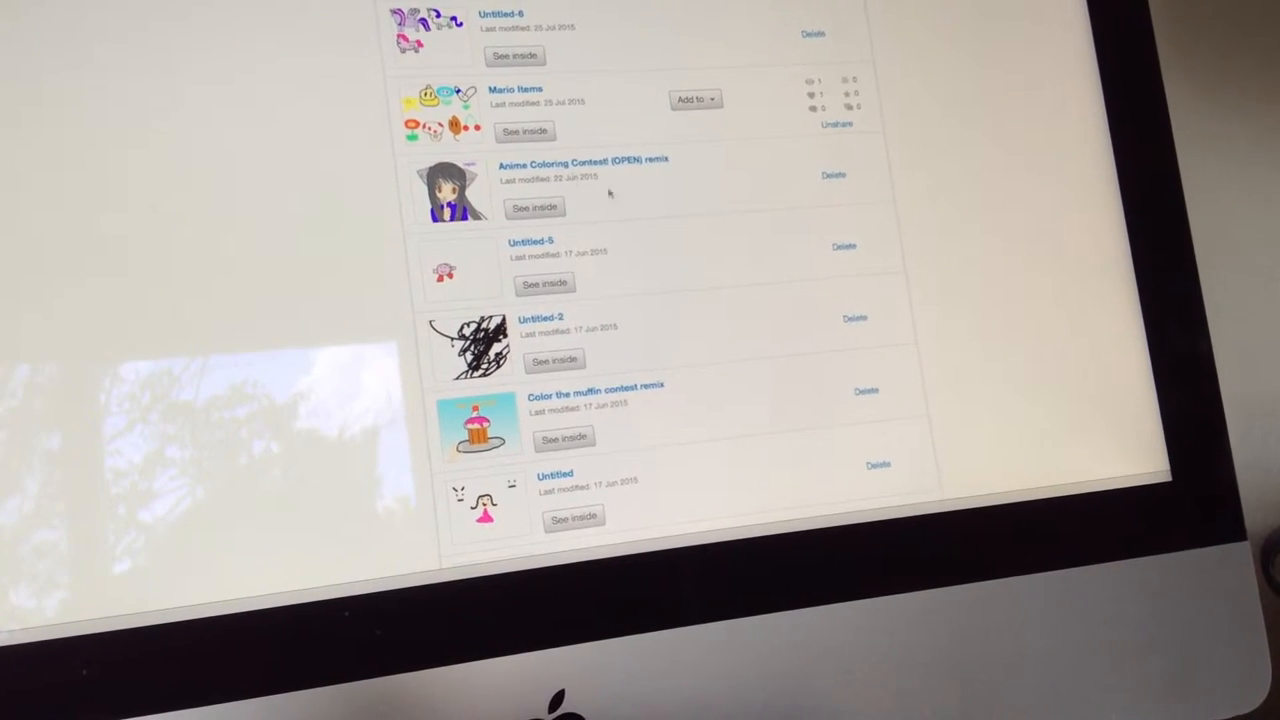
{"action": "scroll", "scroll_direction": "down", "scroll_amount": 3}
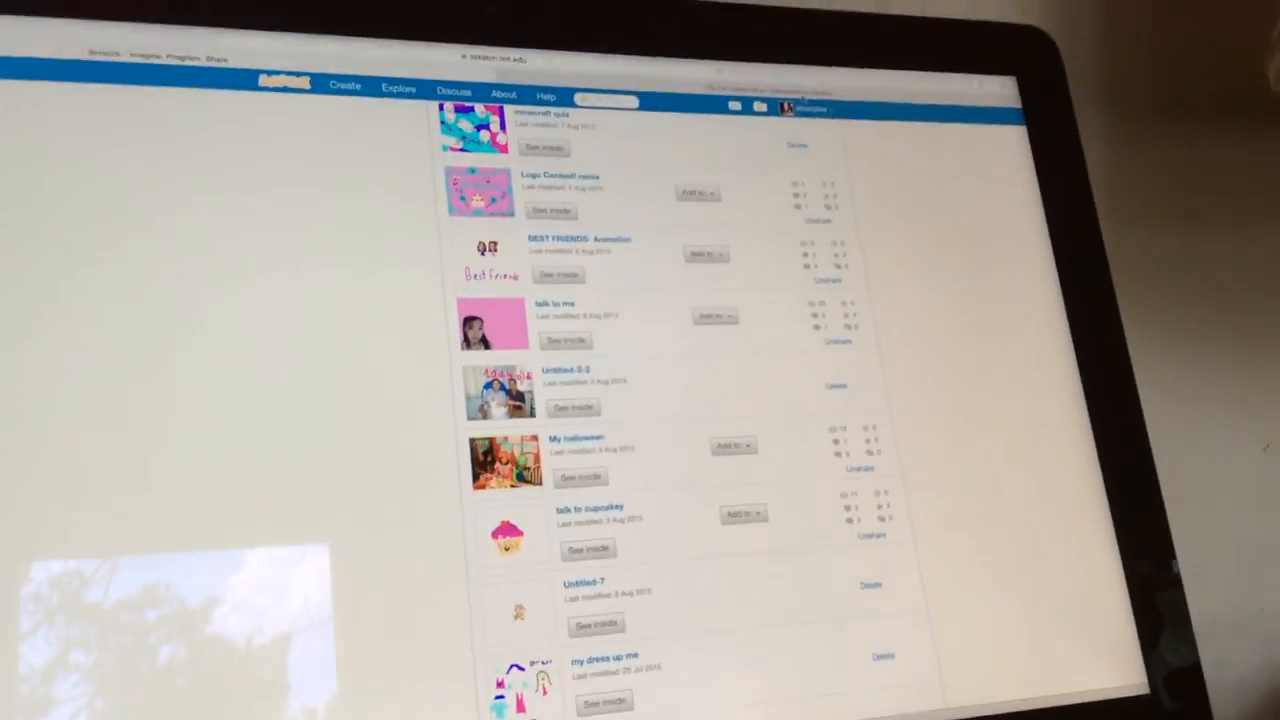
{"action": "left_click", "coordinate": [825, 110]}
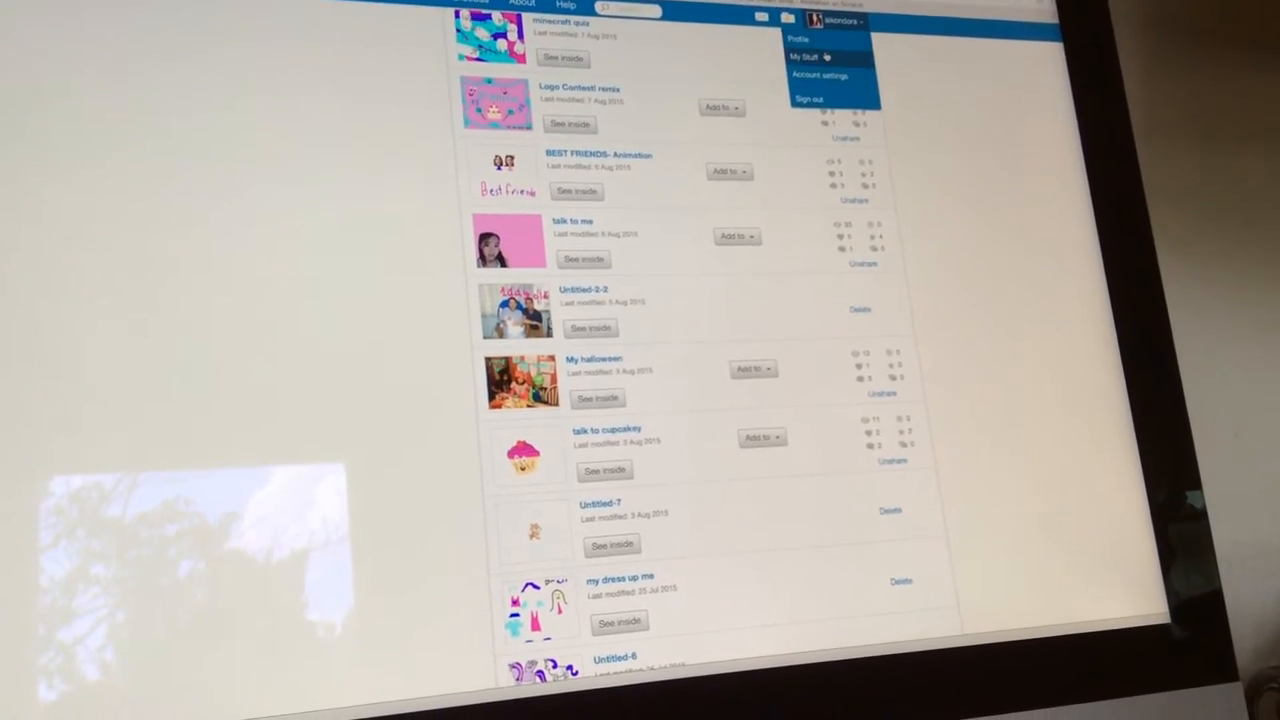
Step: Open the profile and scroll past About me, Following and Followers to Comments
{"action": "left_click", "coordinate": [812, 51]}
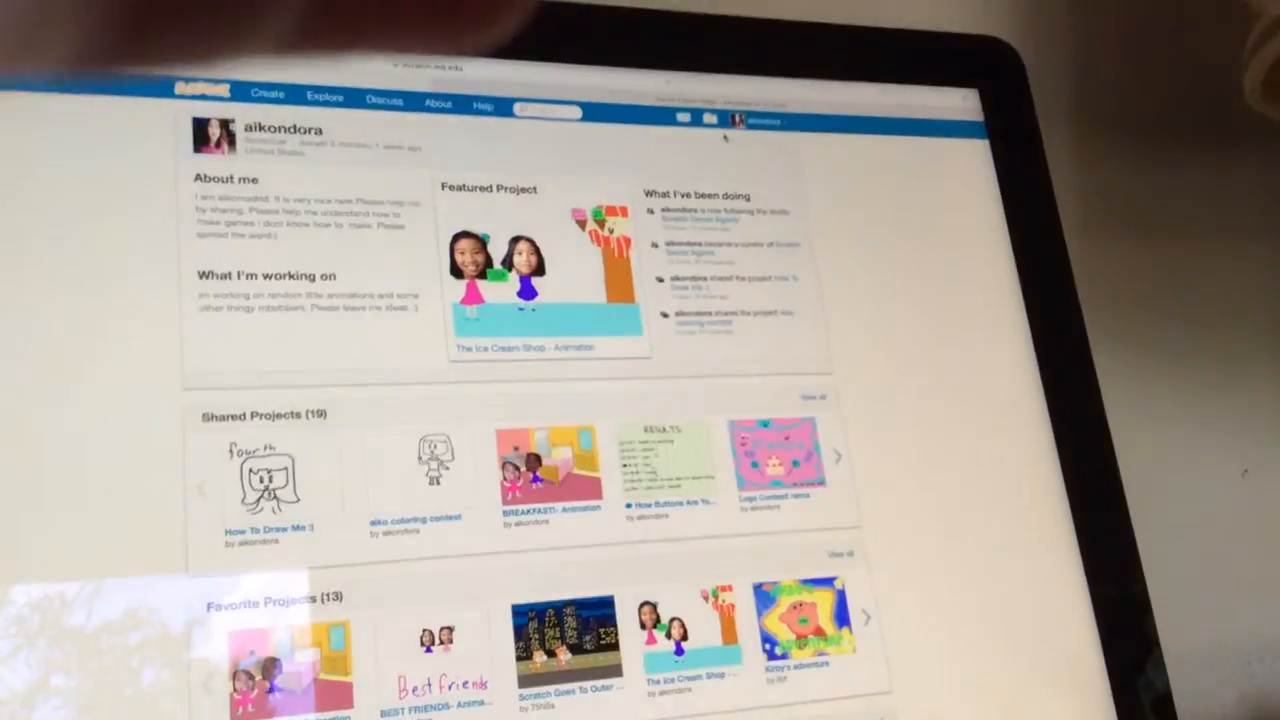
{"action": "scroll", "scroll_direction": "down", "scroll_amount": 3}
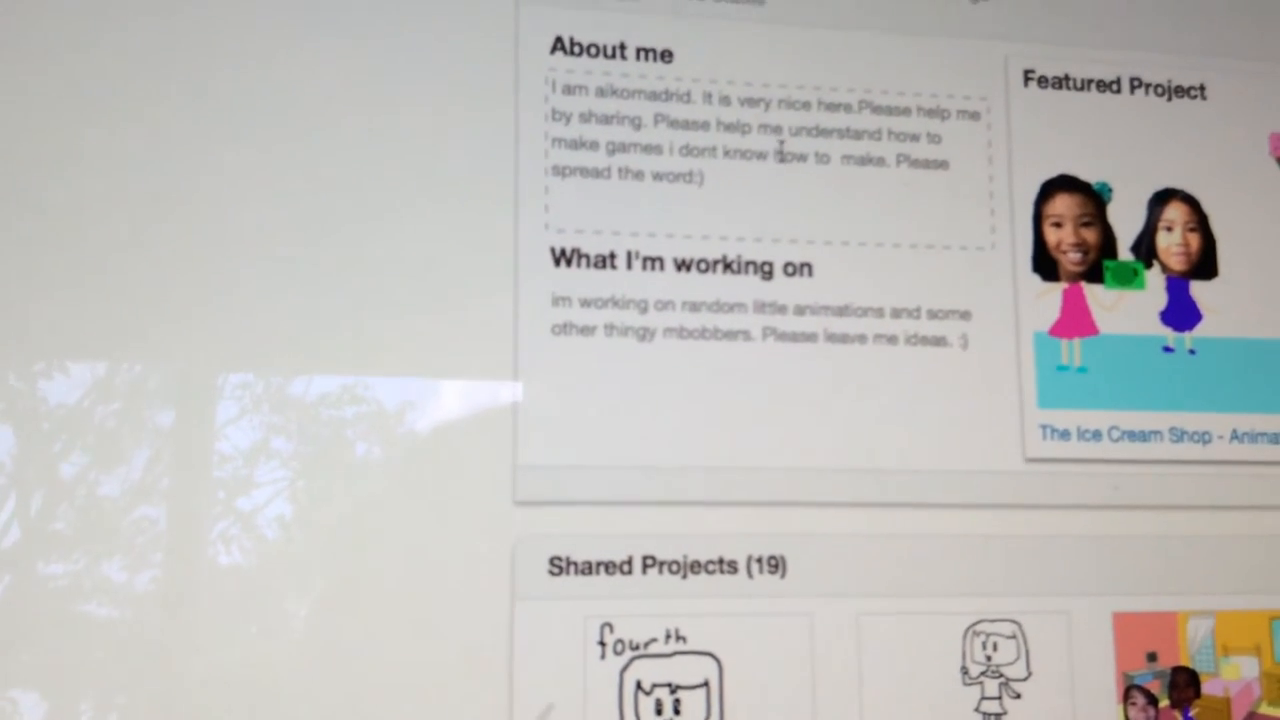
{"action": "scroll", "scroll_direction": "down", "scroll_amount": 3}
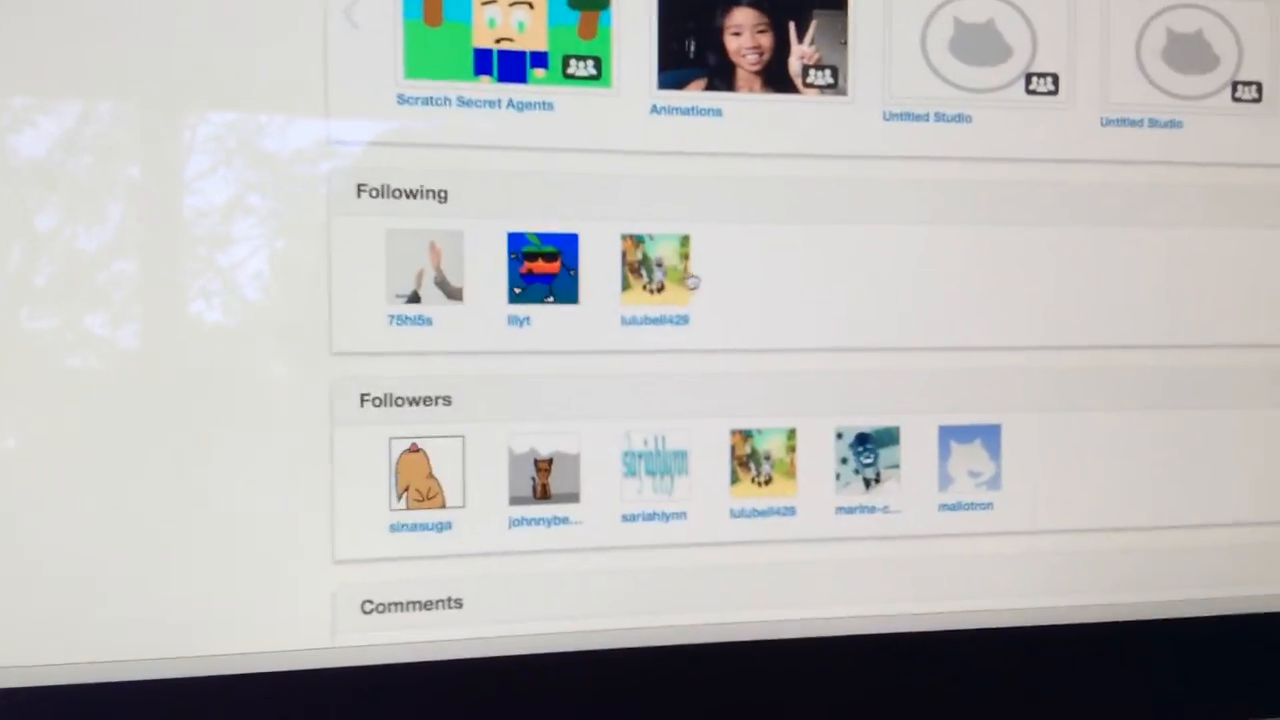
{"action": "scroll", "scroll_direction": "down", "scroll_amount": 3}
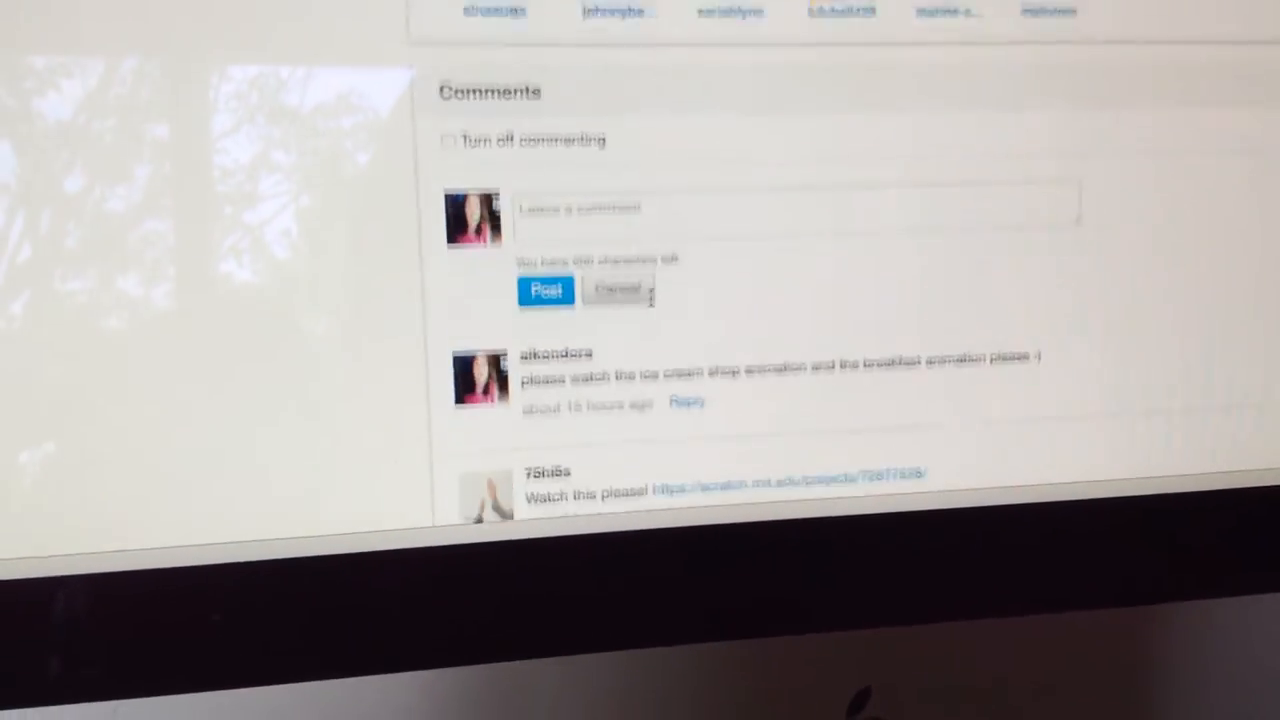